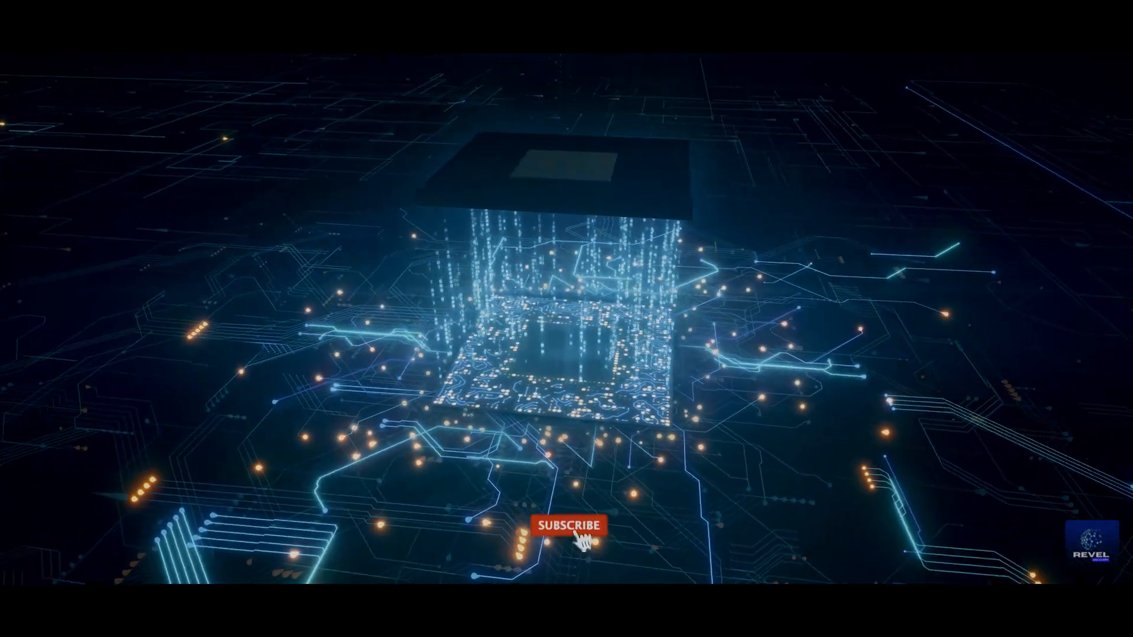
left_click(569, 525)
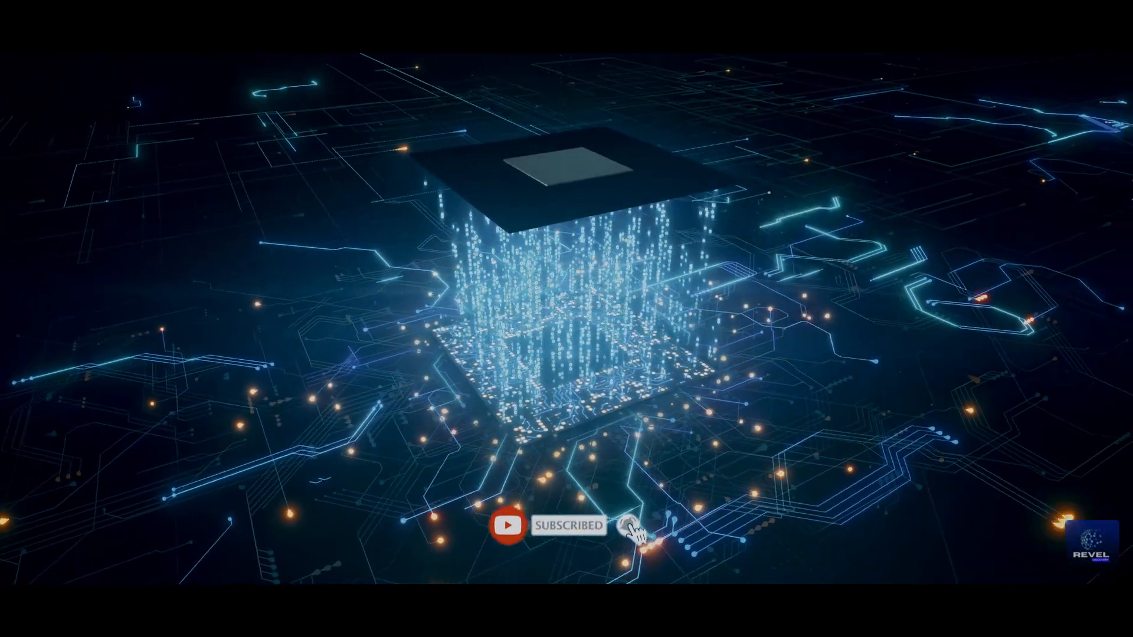